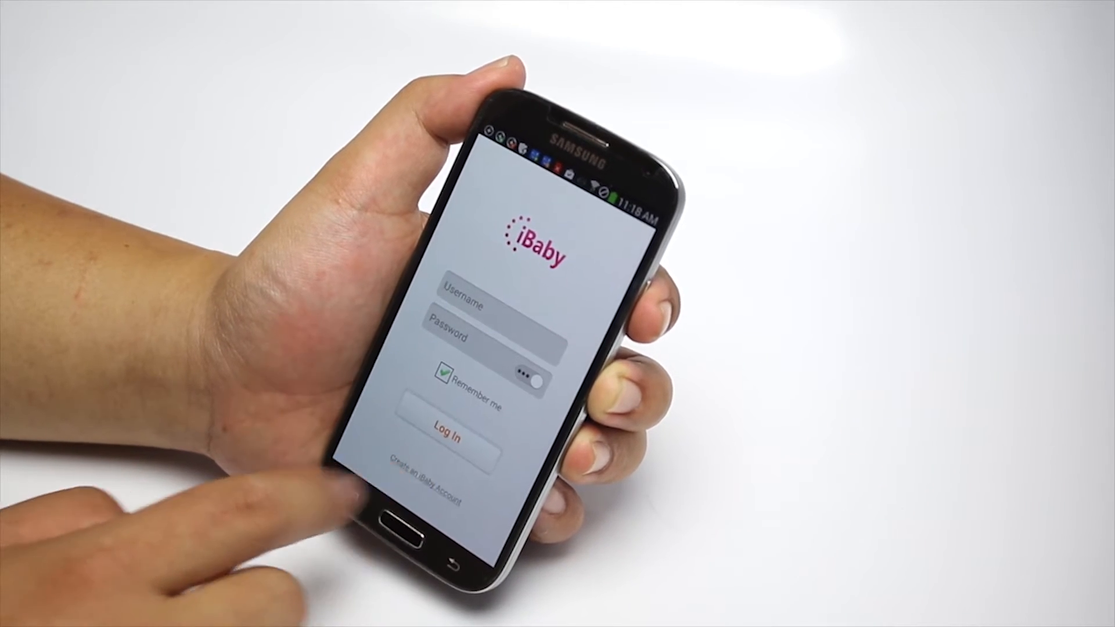
- Start creating a new iBaby account from the sign-in screen
click(423, 481)
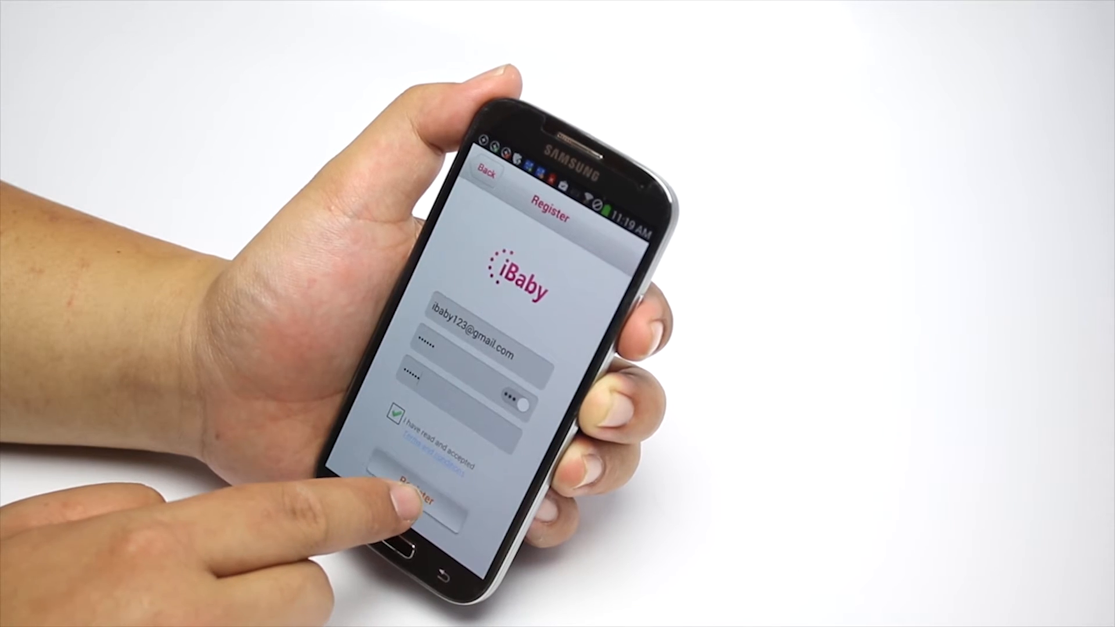
- Register the account, choose the M2 camera model and allow USB camera access
click(422, 495)
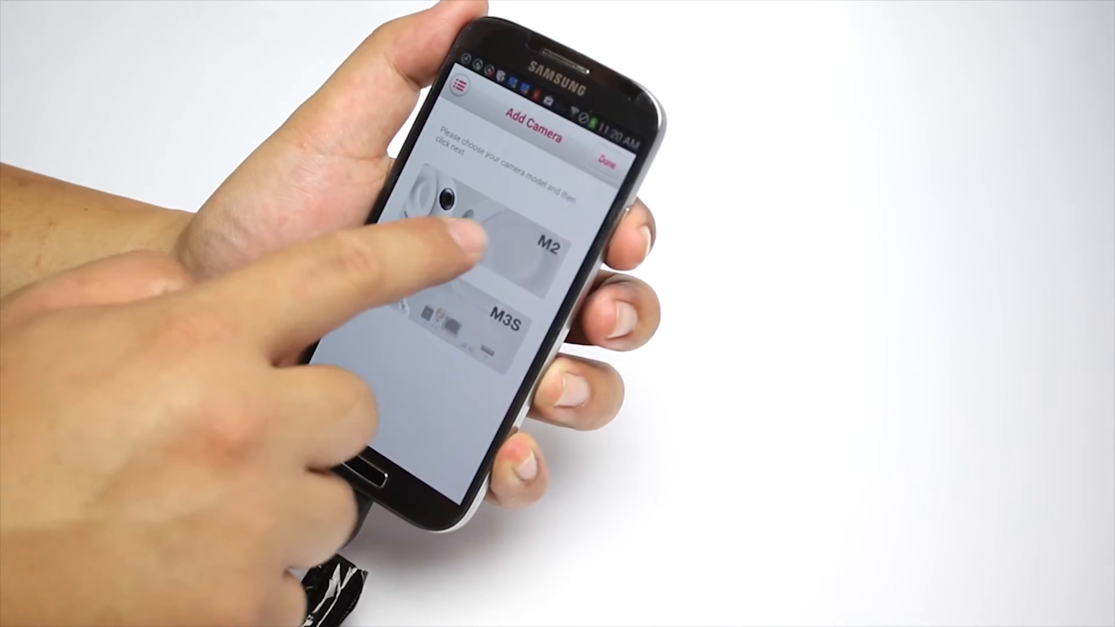
click(487, 242)
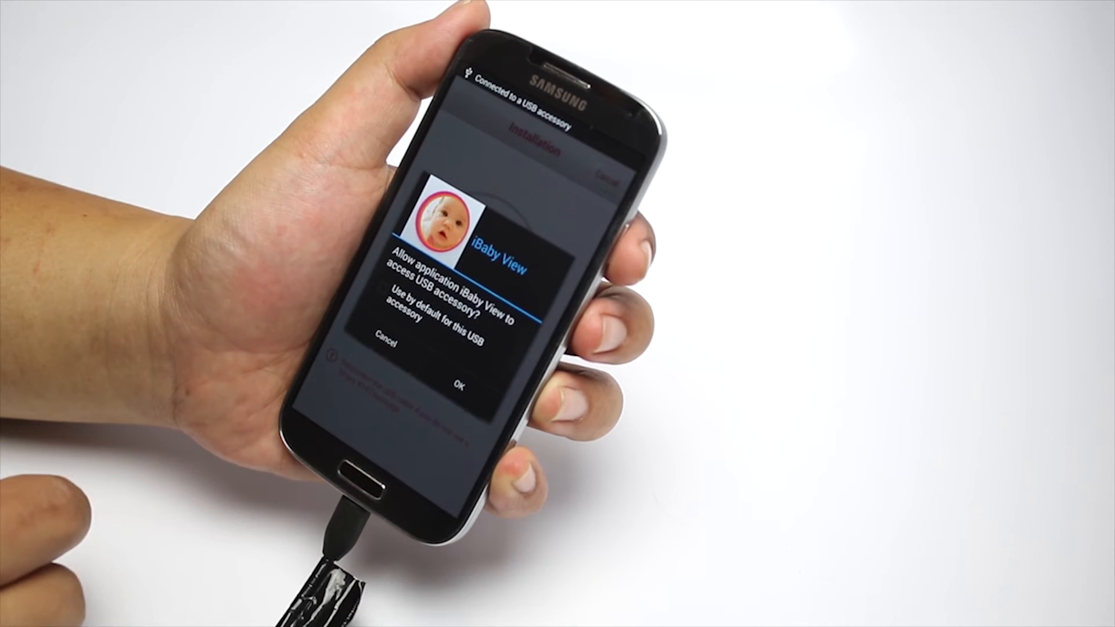
click(461, 386)
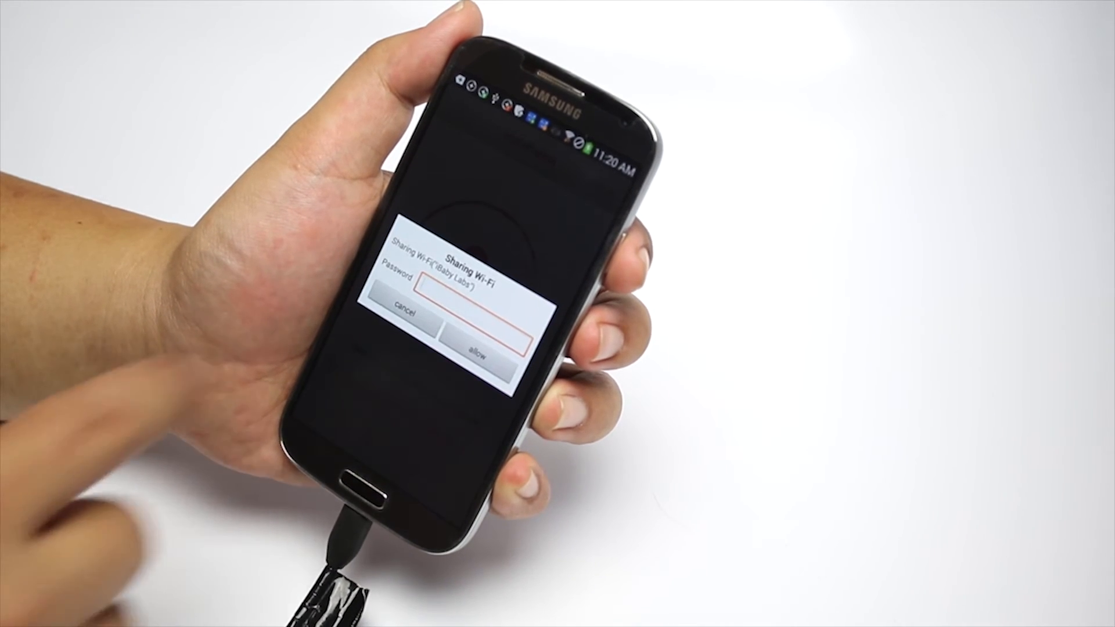
- Enter the Wi-Fi password and share the Baby Labs network with the camera
click(473, 292)
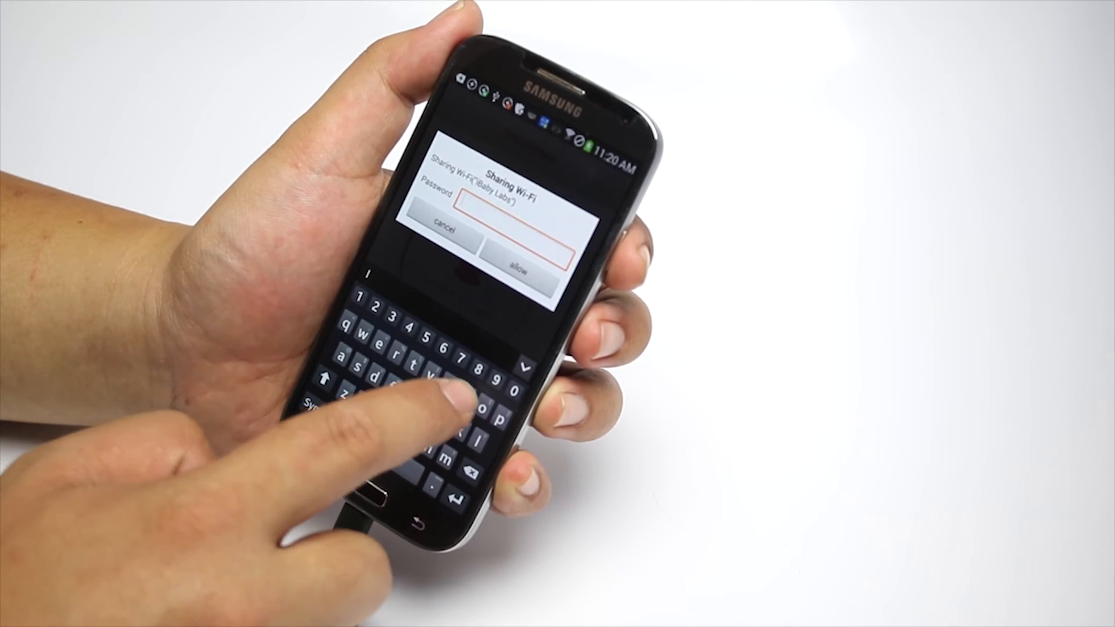
click(517, 263)
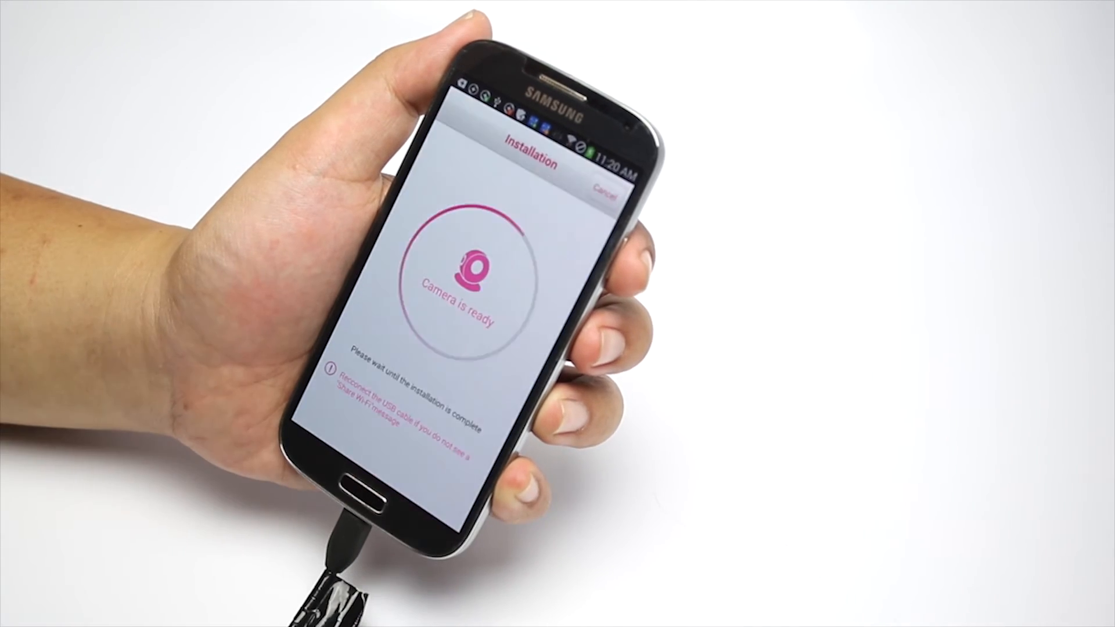